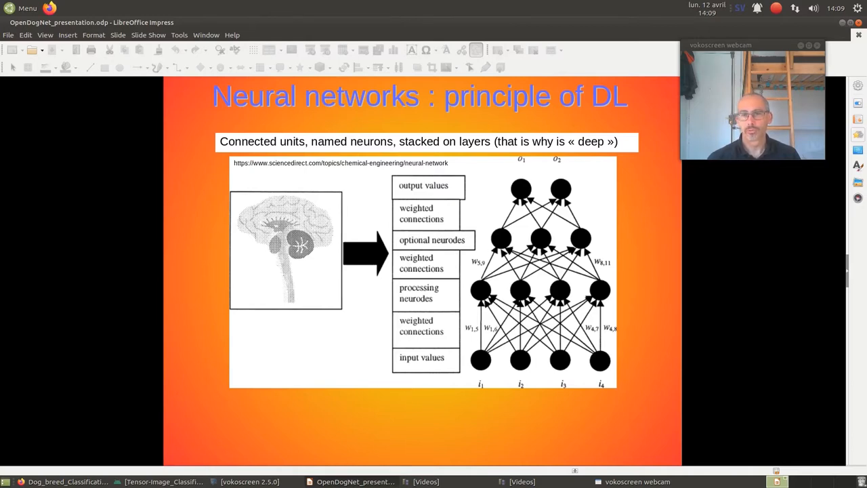
{"action": "mouse_move", "coordinate": [329, 211]}
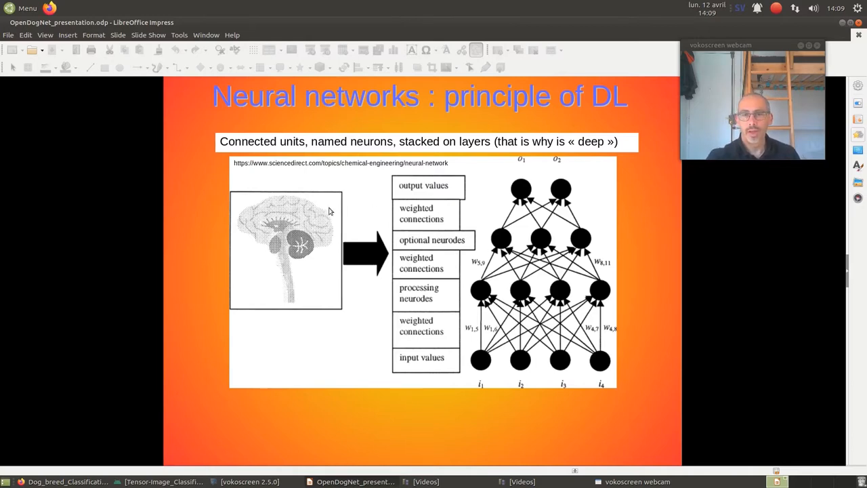
{"action": "mouse_move", "coordinate": [485, 358]}
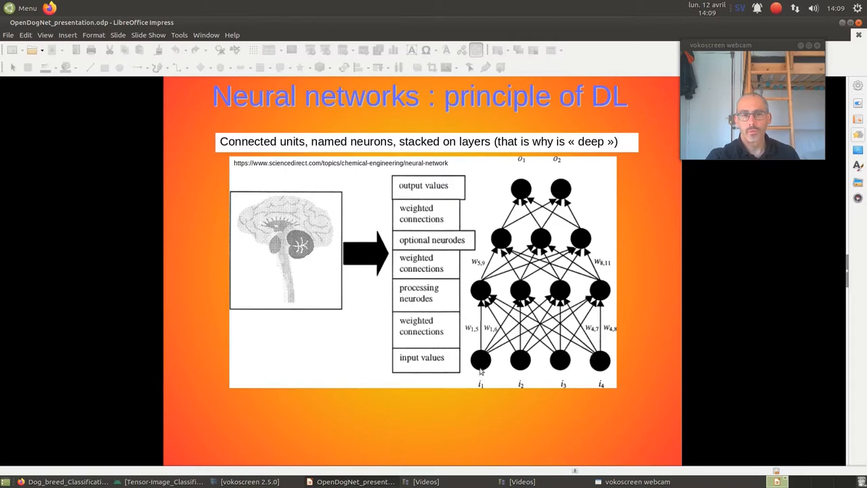
{"action": "mouse_move", "coordinate": [478, 341]}
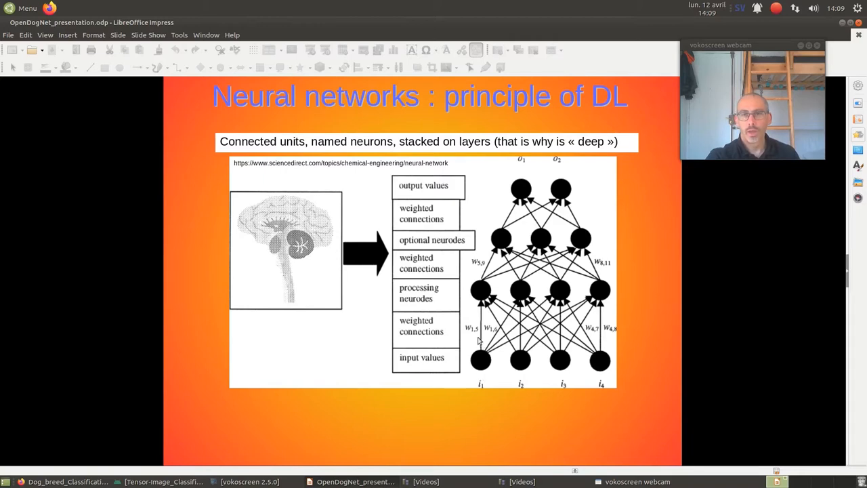
{"action": "mouse_move", "coordinate": [485, 336]}
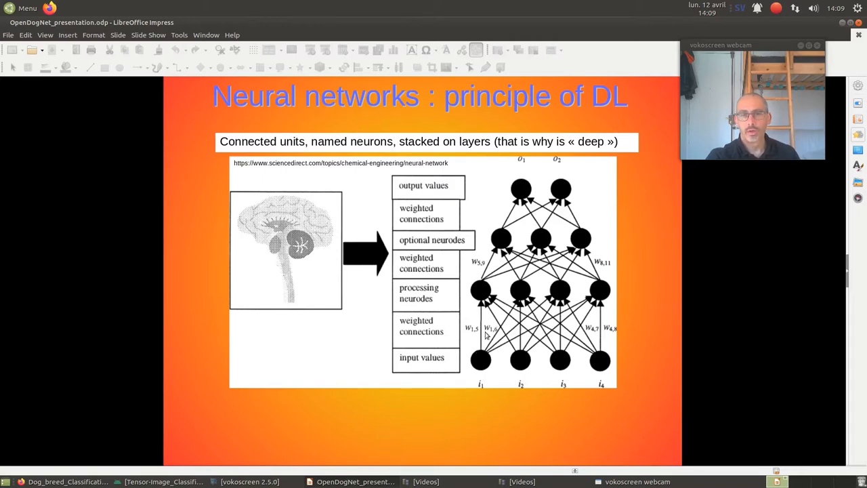
{"action": "mouse_move", "coordinate": [513, 293]}
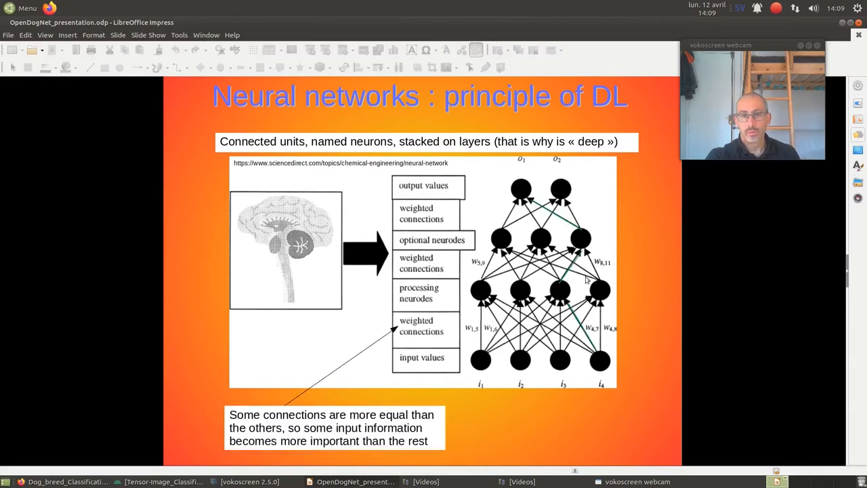
{"action": "mouse_move", "coordinate": [566, 284]}
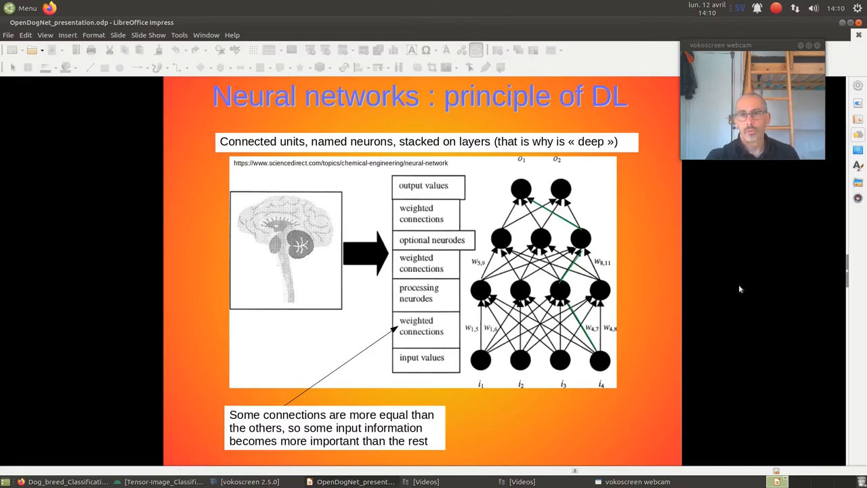
{"action": "mouse_move", "coordinate": [585, 264]}
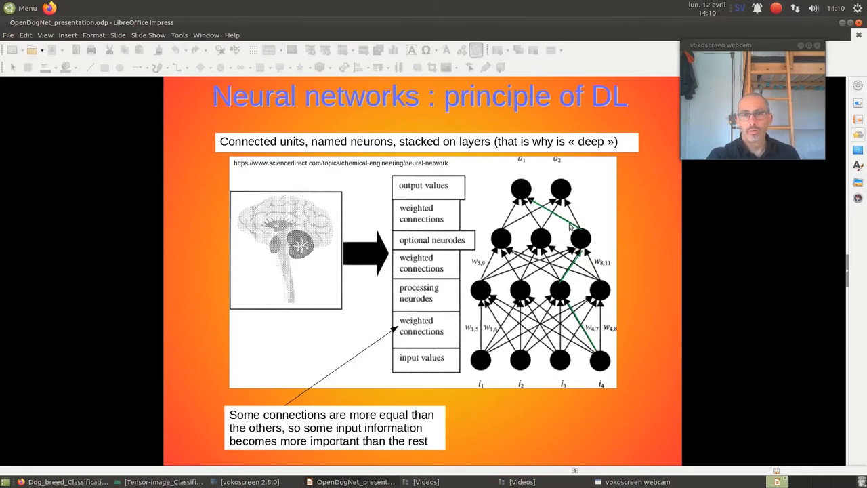
{"action": "mouse_move", "coordinate": [580, 227]}
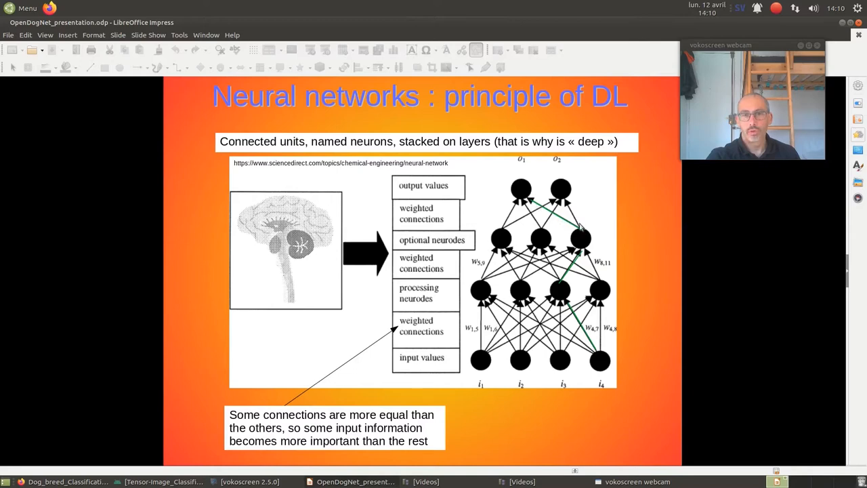
{"action": "mouse_move", "coordinate": [563, 222]}
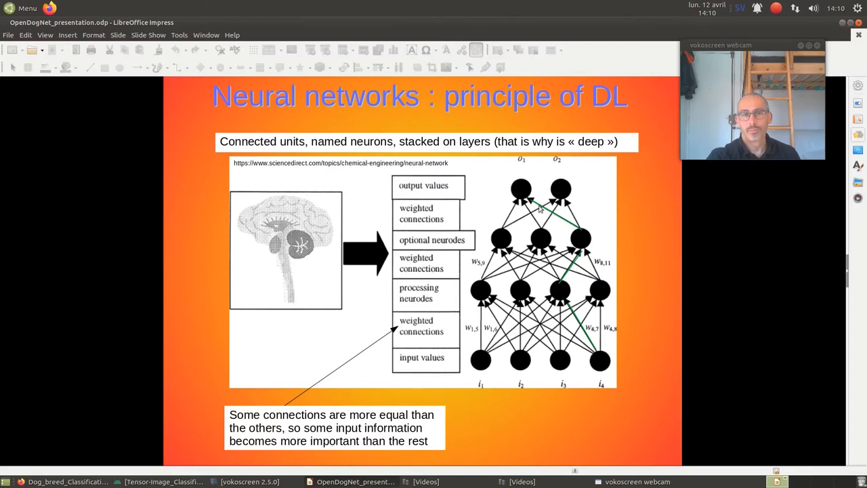
{"action": "mouse_move", "coordinate": [553, 211]}
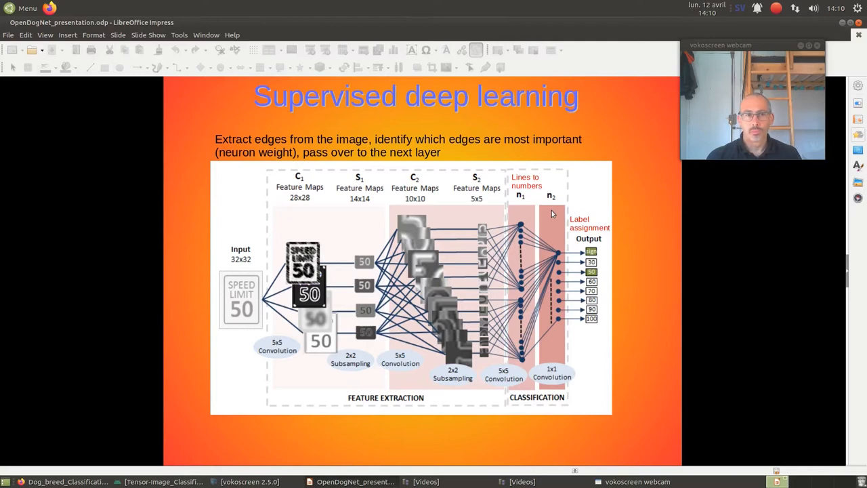
{"action": "mouse_move", "coordinate": [535, 196]}
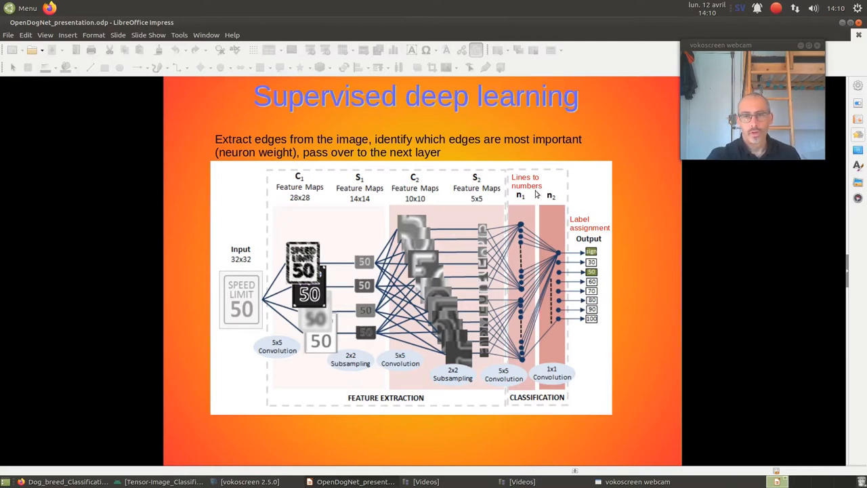
{"action": "mouse_move", "coordinate": [517, 196]}
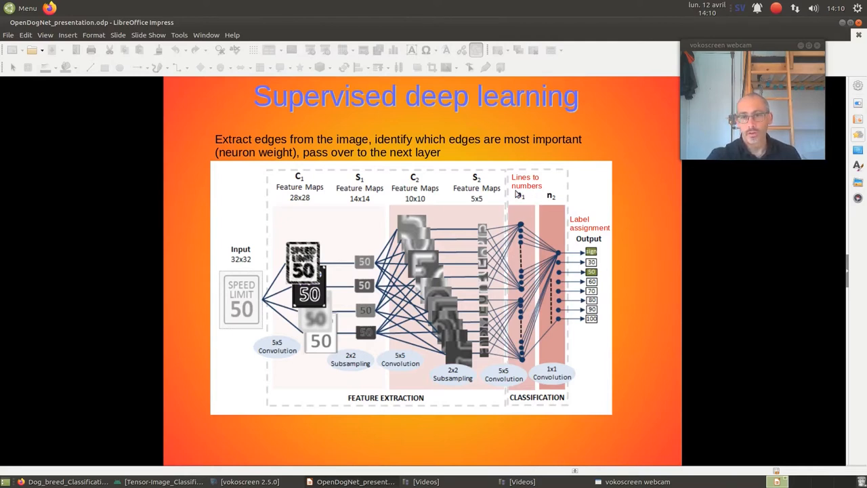
{"action": "mouse_move", "coordinate": [436, 195]}
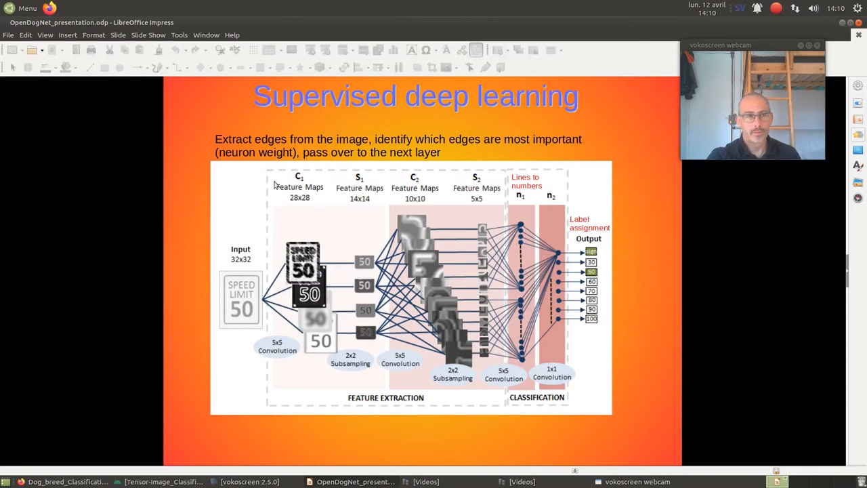
{"action": "mouse_move", "coordinate": [219, 317]}
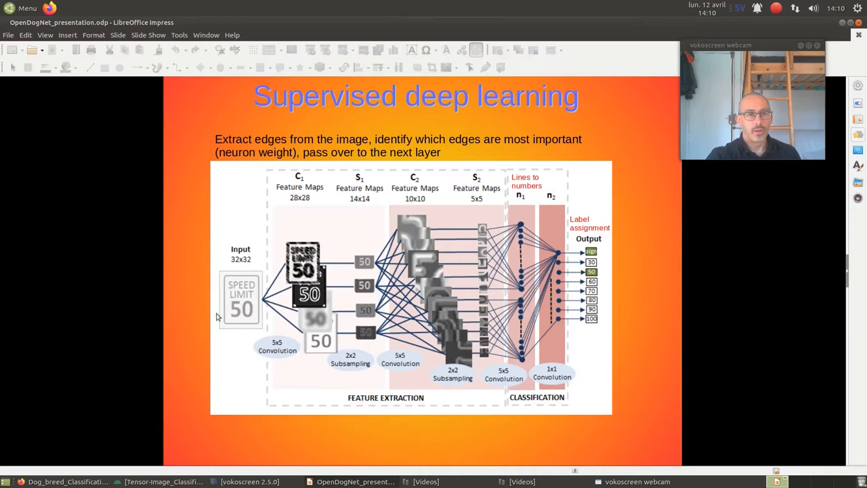
{"action": "mouse_move", "coordinate": [236, 312]}
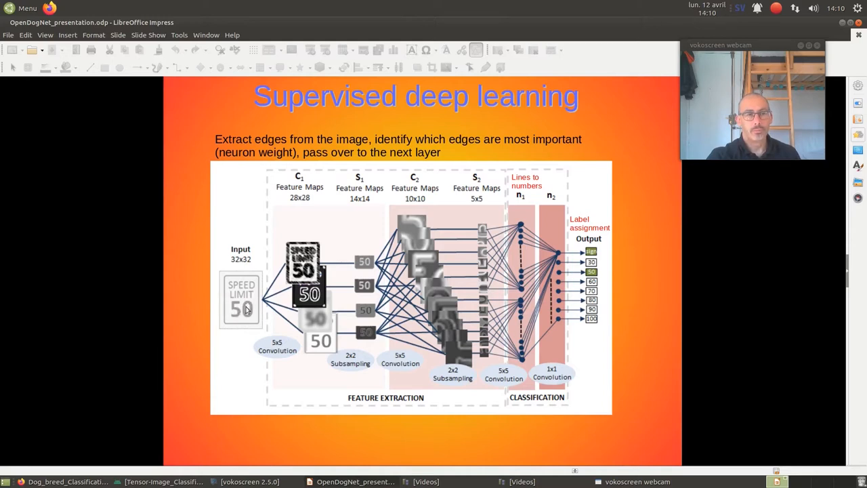
{"action": "mouse_move", "coordinate": [276, 304]}
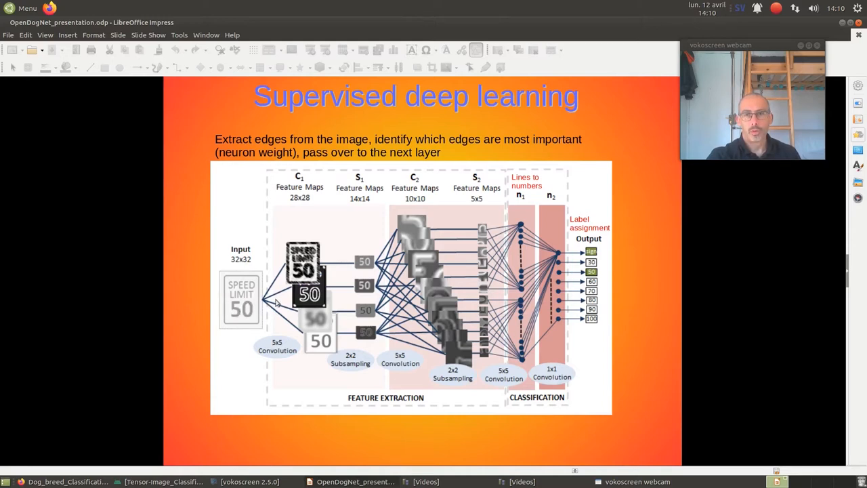
{"action": "mouse_move", "coordinate": [409, 314]}
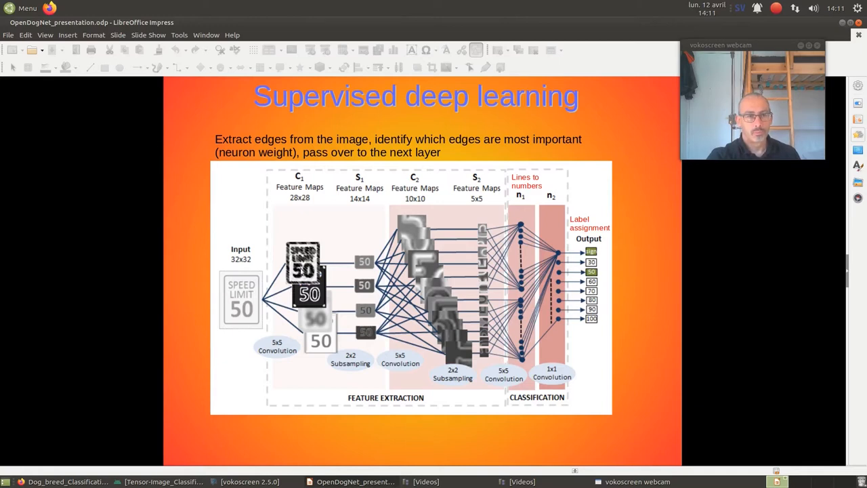
{"action": "mouse_move", "coordinate": [361, 263]}
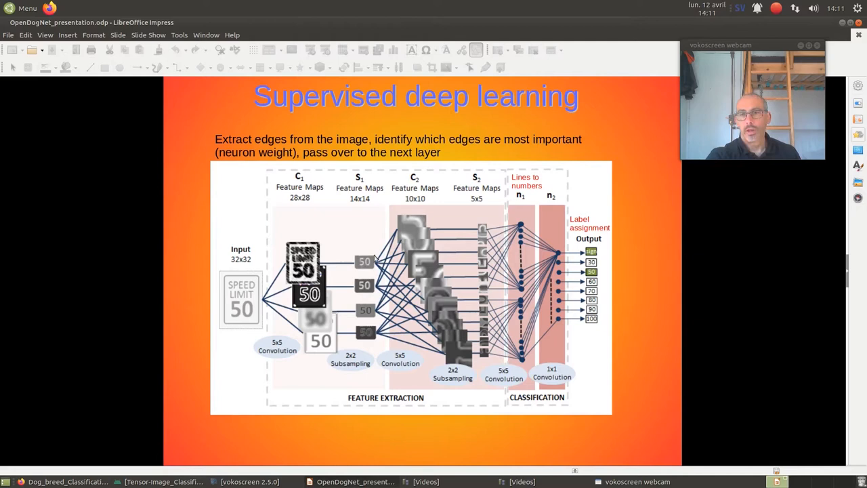
{"action": "mouse_move", "coordinate": [377, 257]}
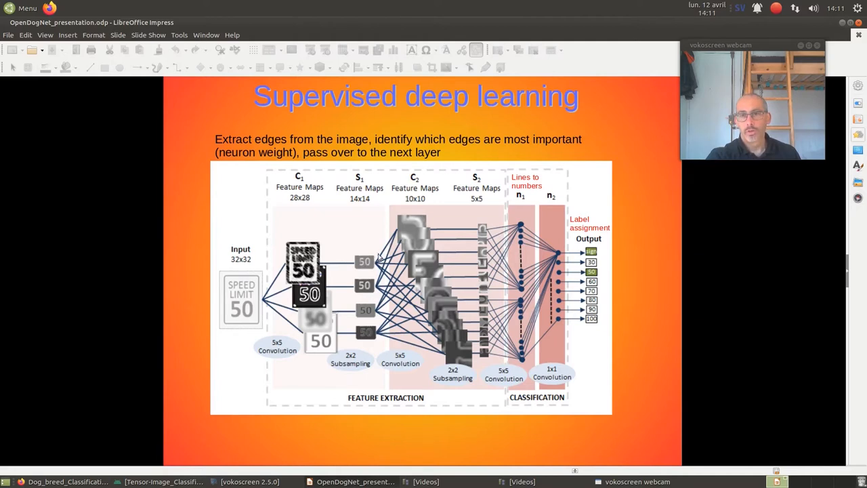
{"action": "mouse_move", "coordinate": [409, 218]}
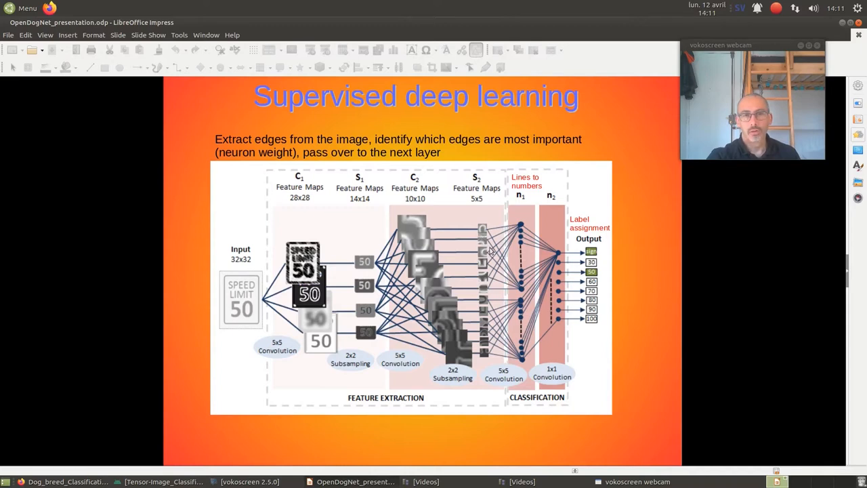
{"action": "mouse_move", "coordinate": [517, 242]}
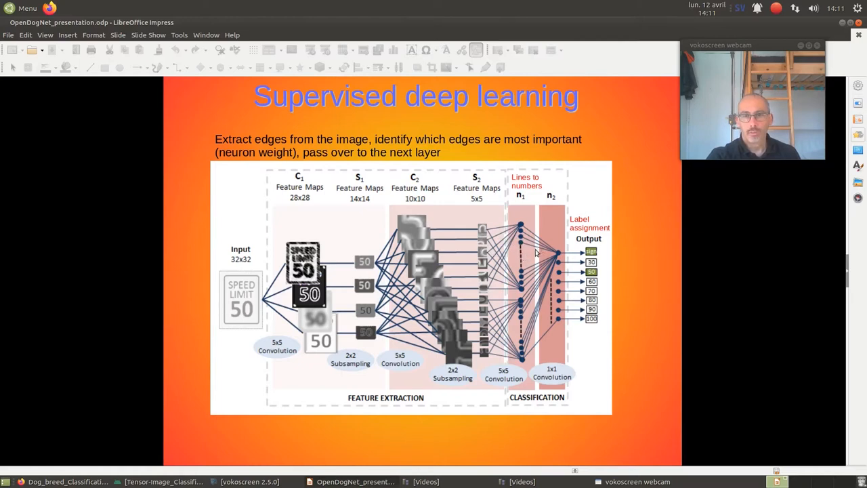
{"action": "mouse_move", "coordinate": [579, 277]}
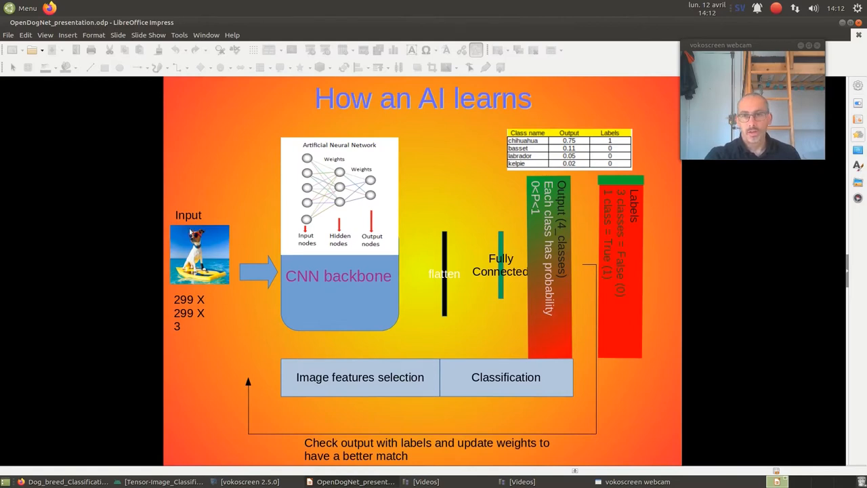
{"action": "mouse_move", "coordinate": [309, 189]}
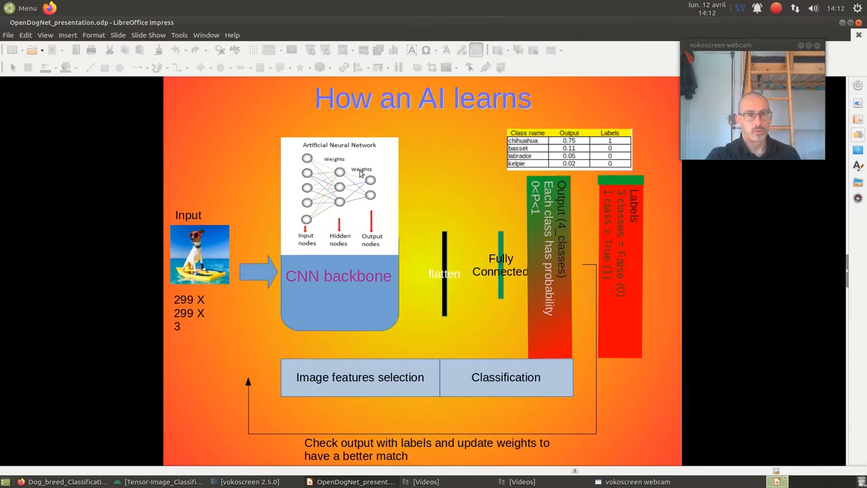
{"action": "mouse_move", "coordinate": [325, 177]}
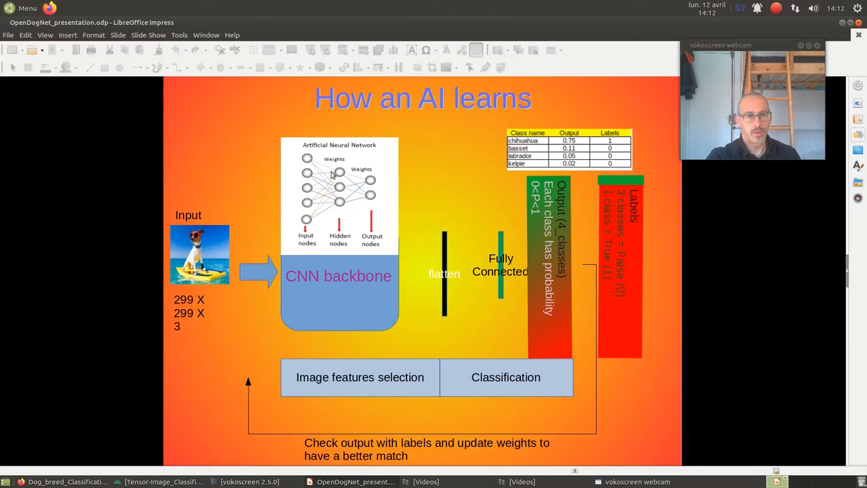
{"action": "mouse_move", "coordinate": [322, 176]}
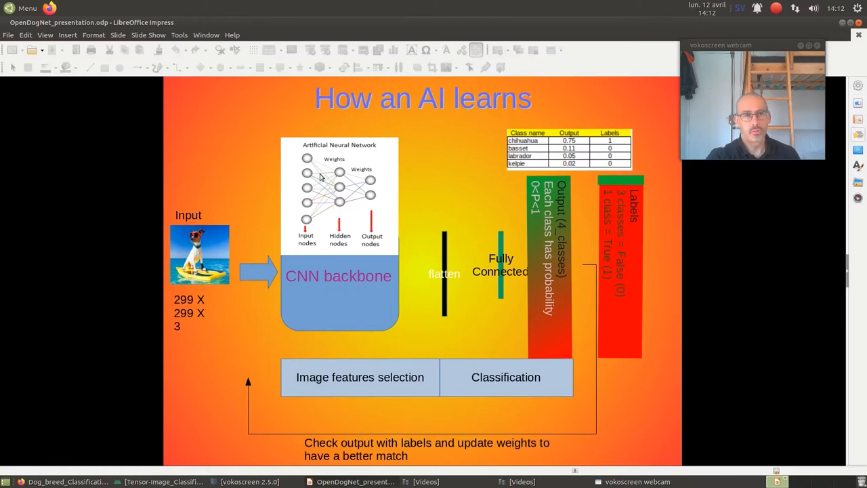
{"action": "mouse_move", "coordinate": [331, 177]}
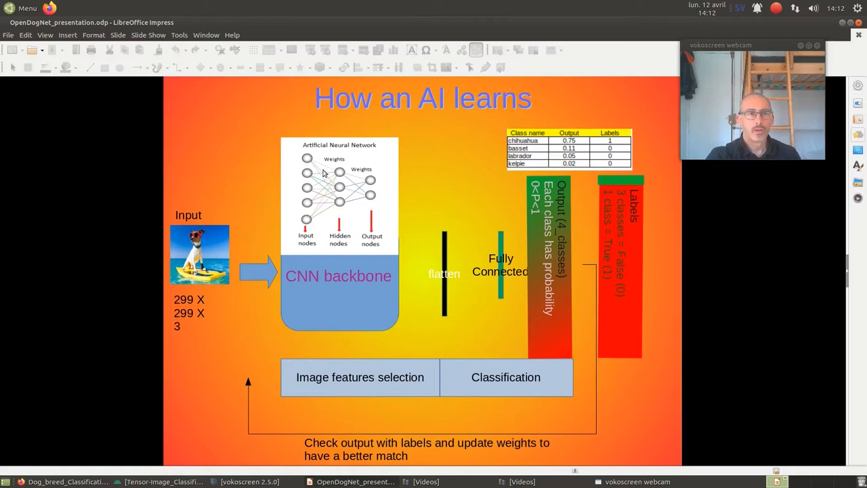
{"action": "mouse_move", "coordinate": [450, 341]}
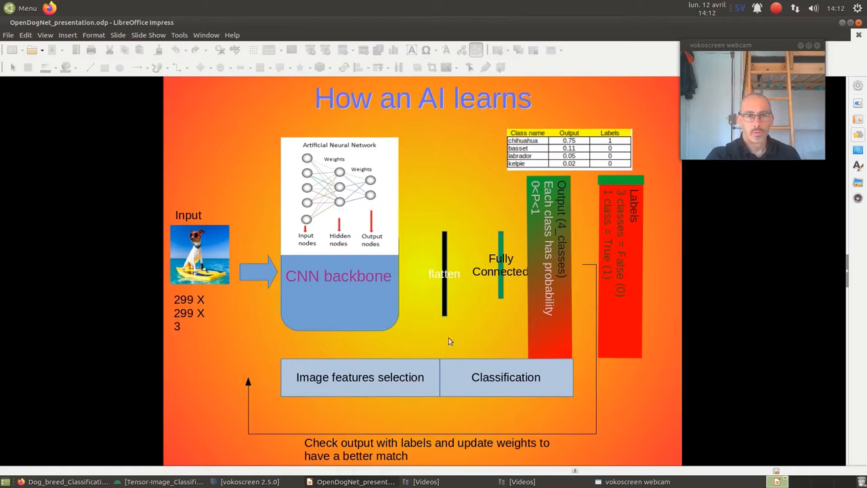
{"action": "mouse_move", "coordinate": [526, 204]}
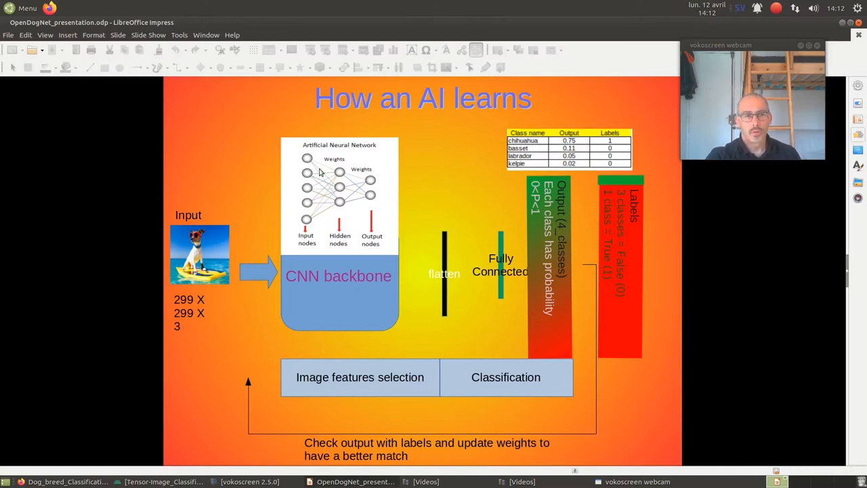
{"action": "mouse_move", "coordinate": [336, 171]}
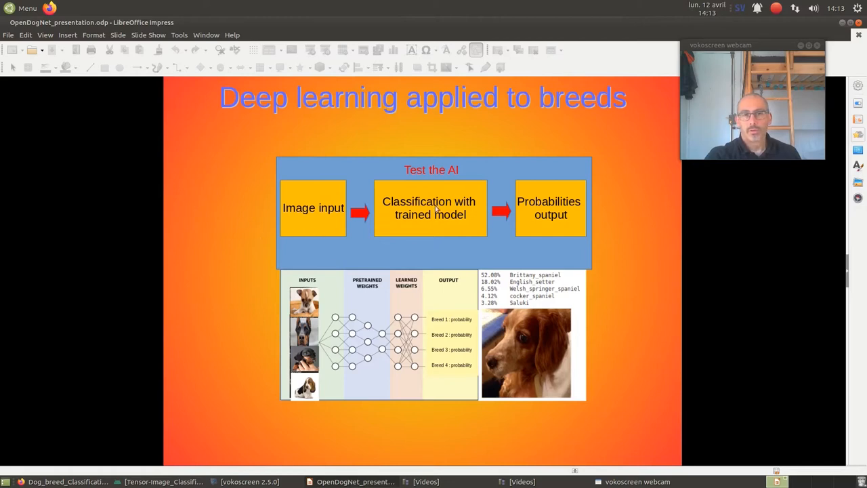
{"action": "mouse_move", "coordinate": [409, 229]}
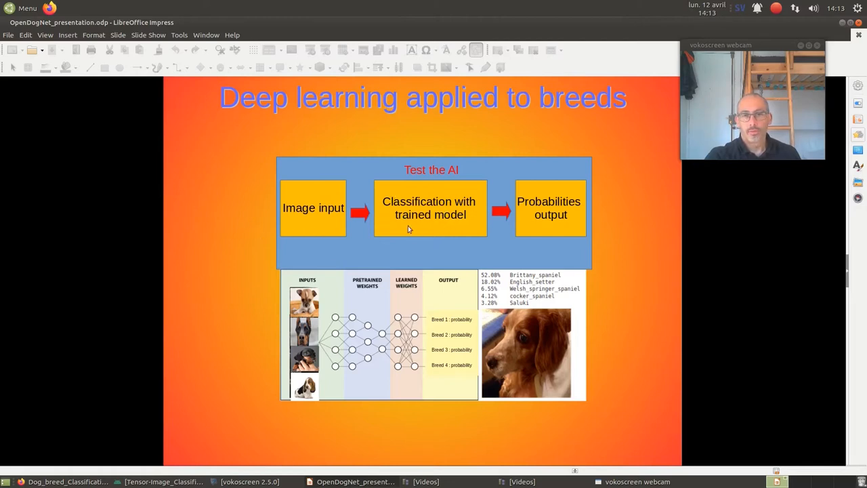
{"action": "mouse_move", "coordinate": [531, 230]}
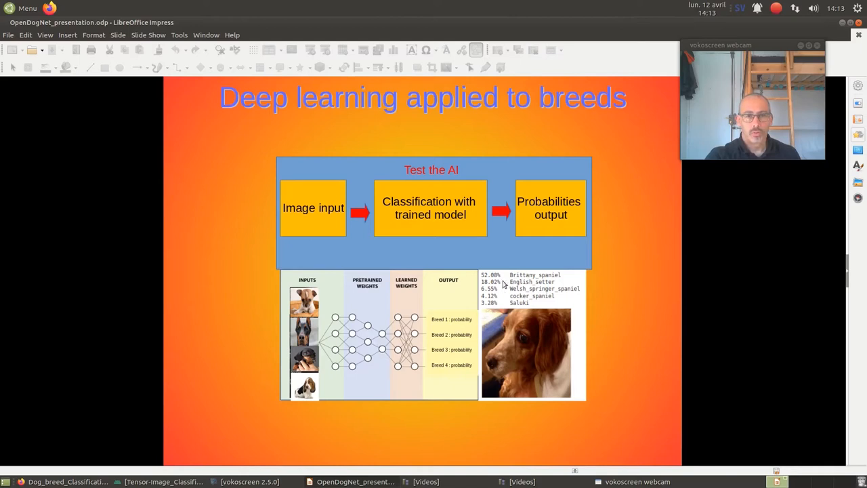
{"action": "mouse_move", "coordinate": [529, 292]}
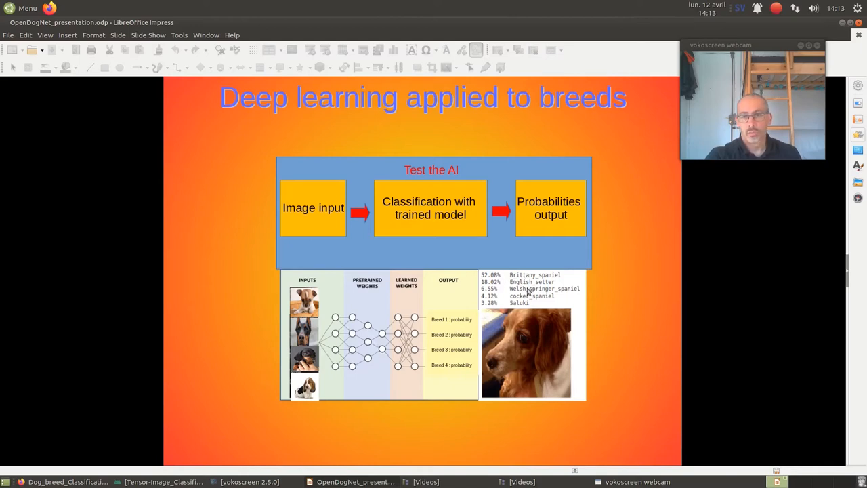
{"action": "mouse_move", "coordinate": [607, 312]}
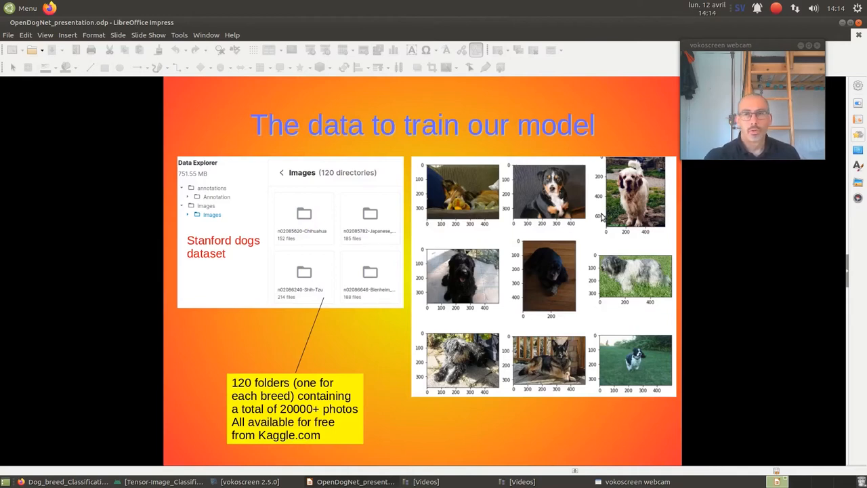
{"action": "mouse_move", "coordinate": [294, 287]}
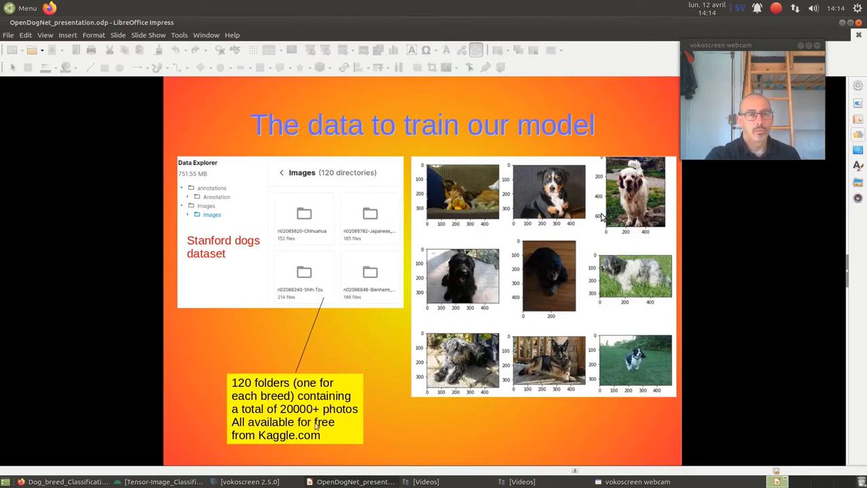
{"action": "mouse_move", "coordinate": [341, 353]}
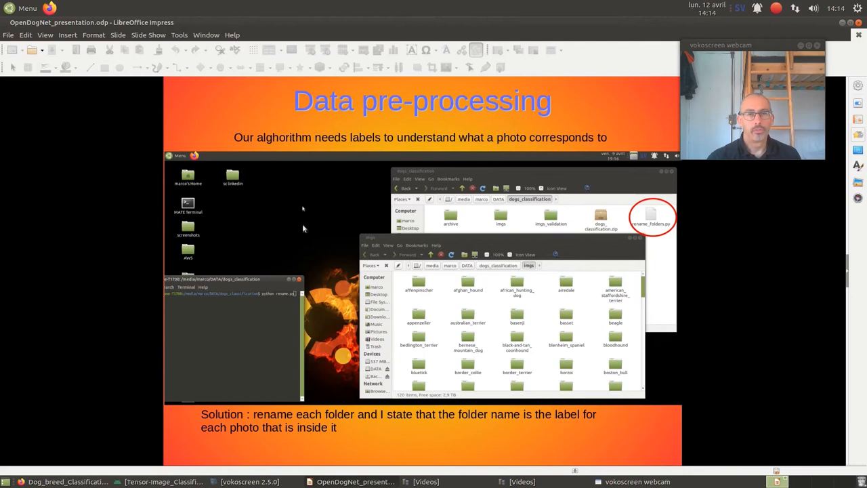
{"action": "mouse_move", "coordinate": [625, 213]}
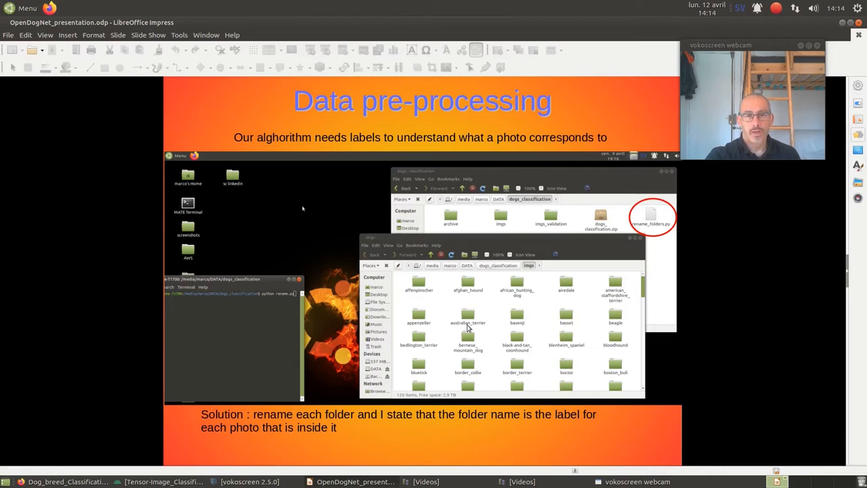
{"action": "mouse_move", "coordinate": [477, 315]}
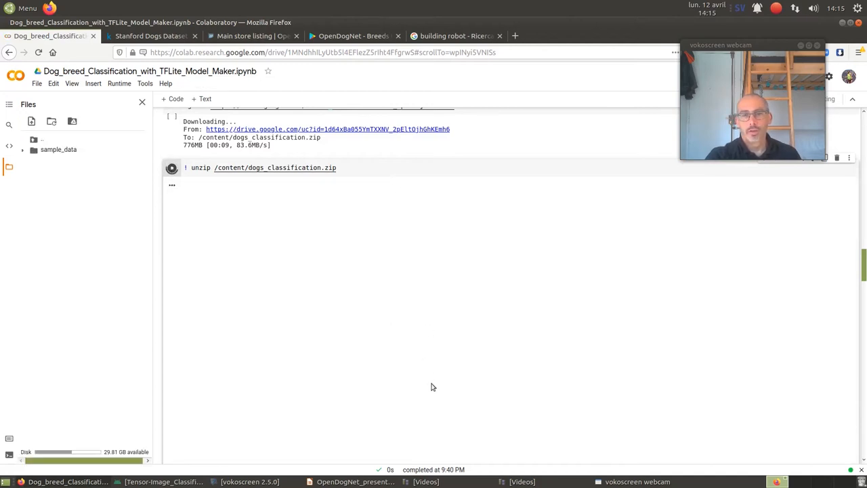
Step: Leave the Colab unzip cell and return to the Impress slideshow's 'From the PC to the phone' slide
{"action": "left_click", "coordinate": [172, 168]}
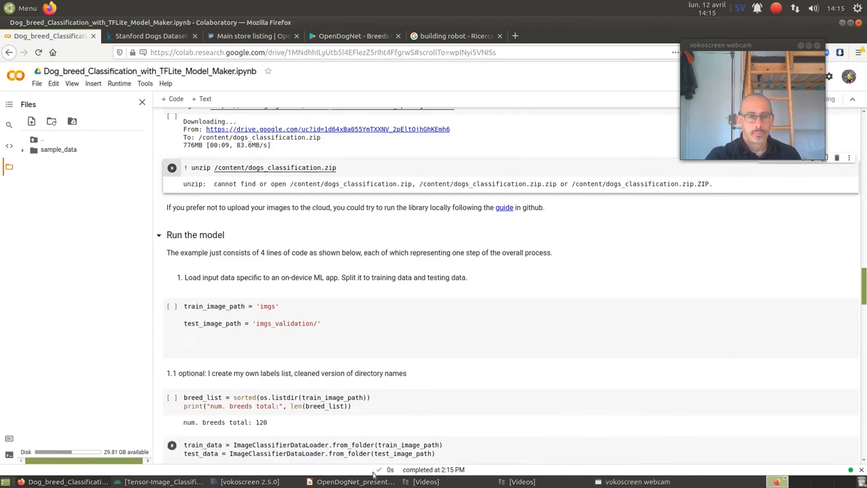
{"action": "left_click", "coordinate": [355, 481]}
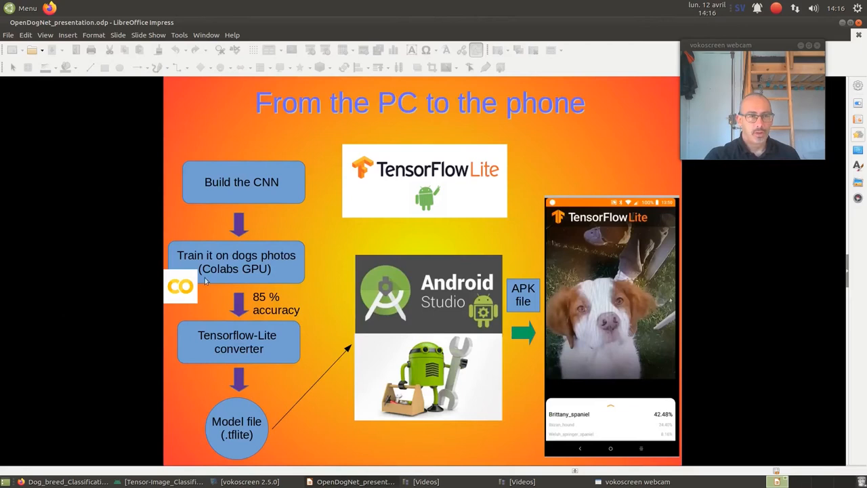
{"action": "mouse_move", "coordinate": [233, 322]}
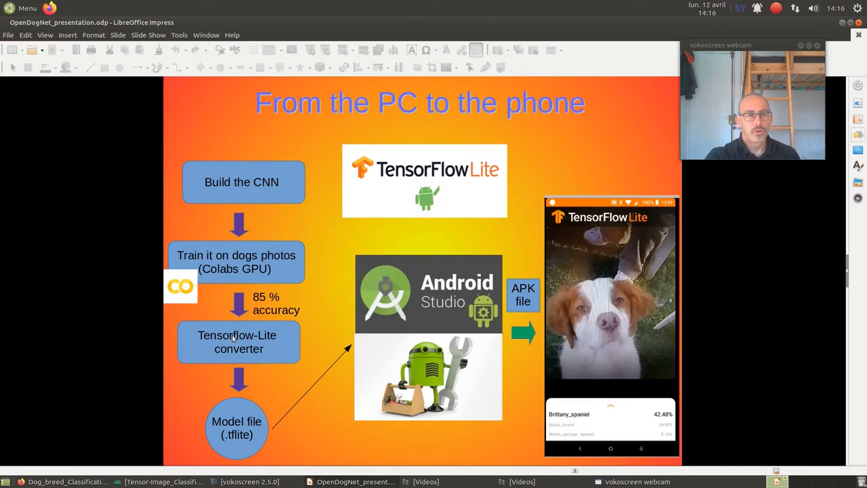
{"action": "mouse_move", "coordinate": [222, 417]}
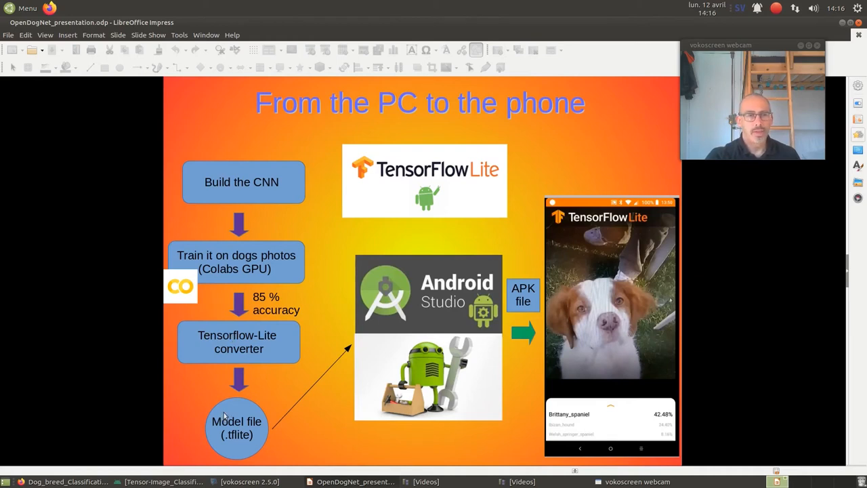
{"action": "mouse_move", "coordinate": [233, 442]}
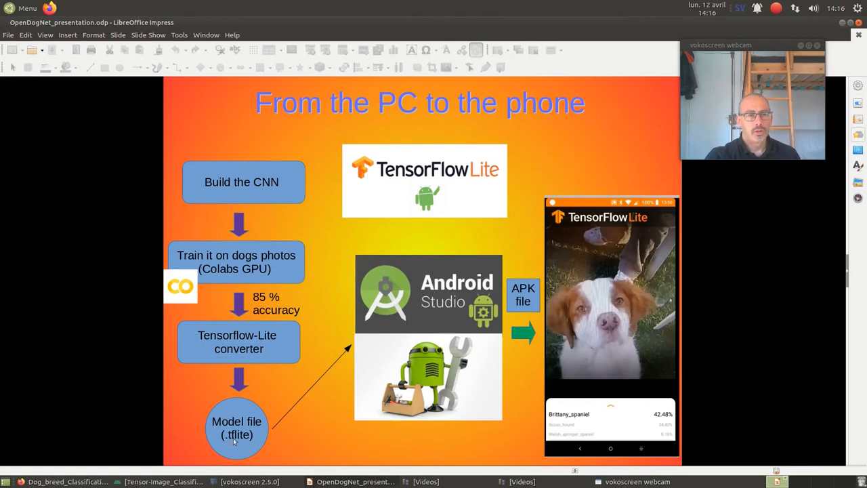
{"action": "mouse_move", "coordinate": [241, 336]}
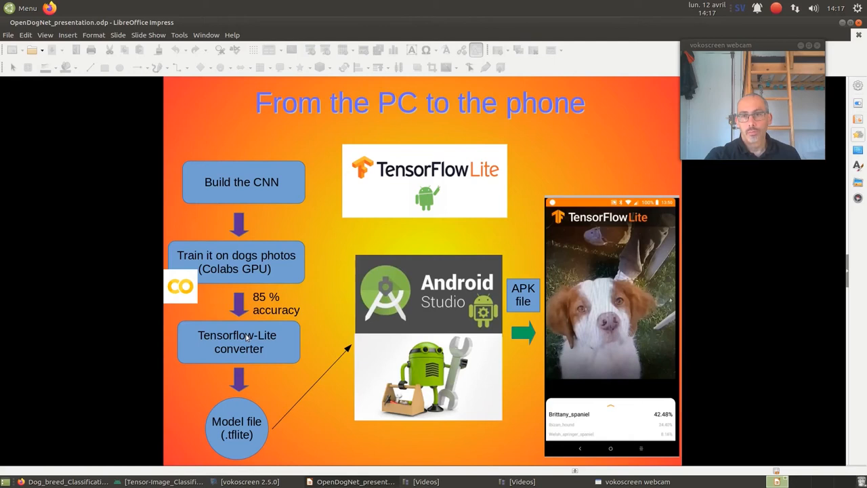
{"action": "mouse_move", "coordinate": [412, 264]}
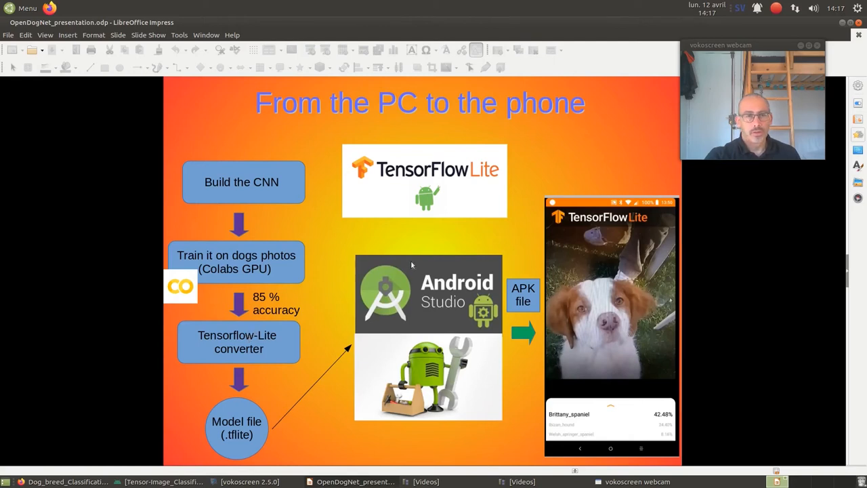
Step: Switch from the slideshow to the Tensor-Image_Classification project in Android Studio
{"action": "left_click", "coordinate": [163, 481]}
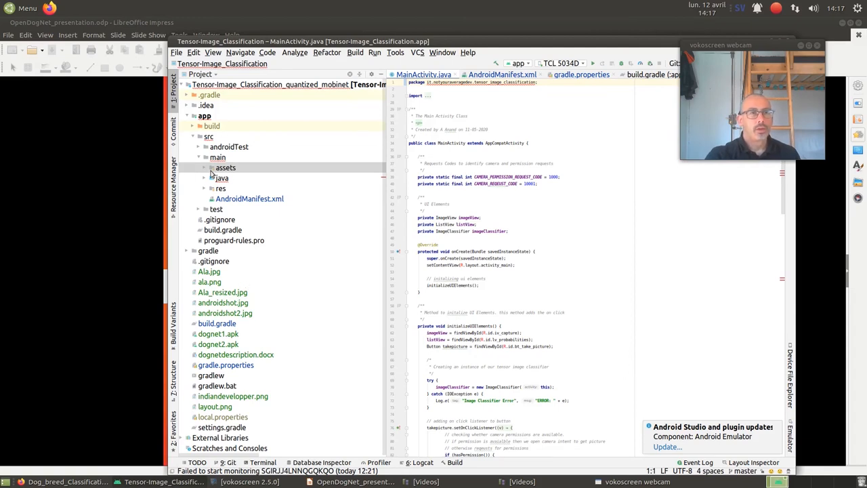
{"action": "mouse_move", "coordinate": [222, 173]}
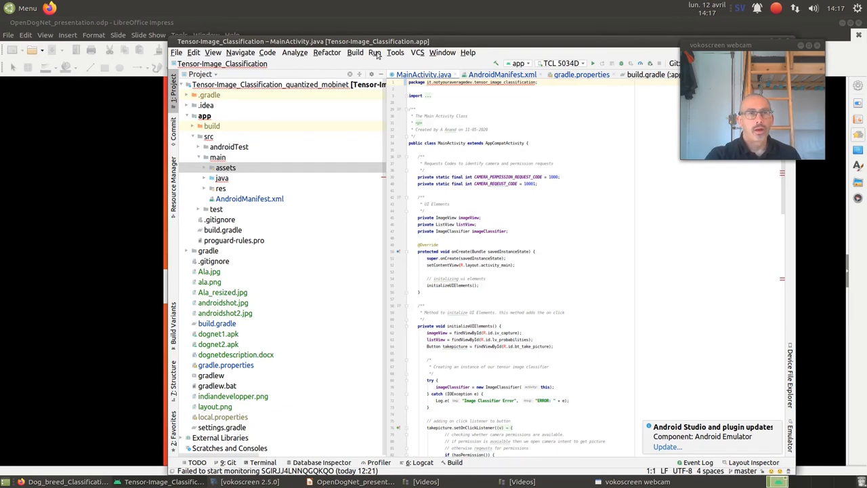
{"action": "mouse_move", "coordinate": [357, 356]}
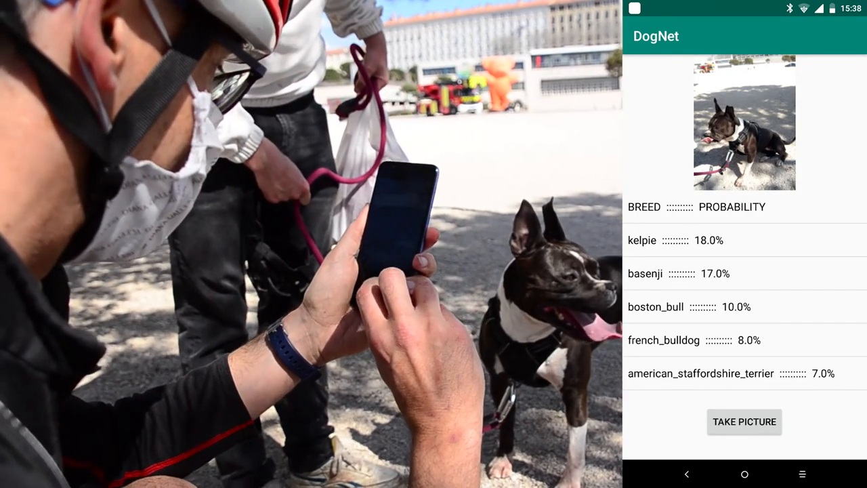
Step: Play the DogNet field-test video, nudging playback as the app predicts each photographed dog's breed
{"action": "left_click", "coordinate": [745, 421]}
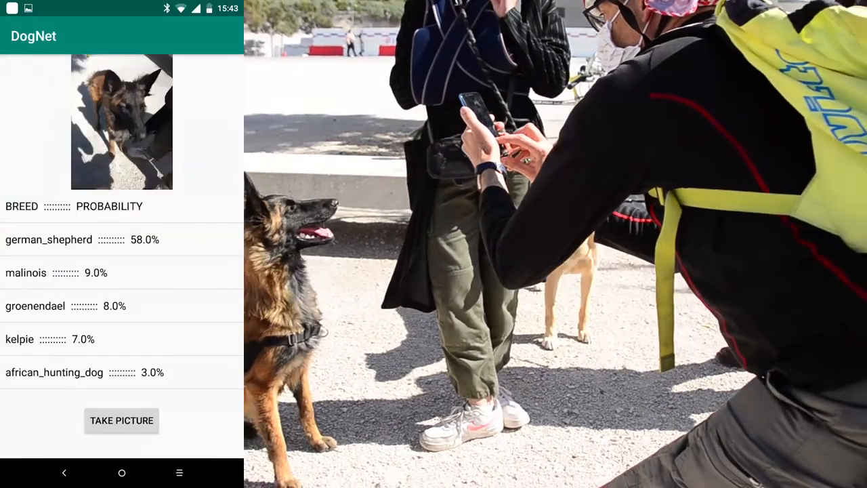
{"action": "left_click", "coordinate": [122, 420]}
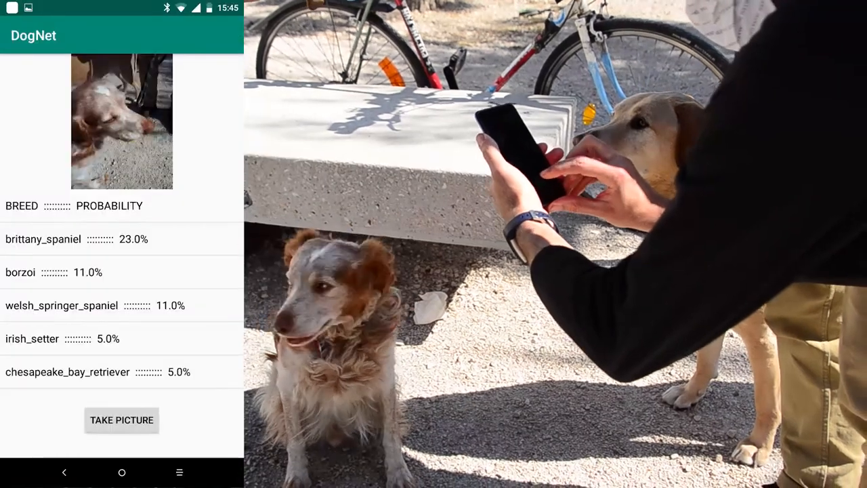
{"action": "left_click", "coordinate": [122, 420]}
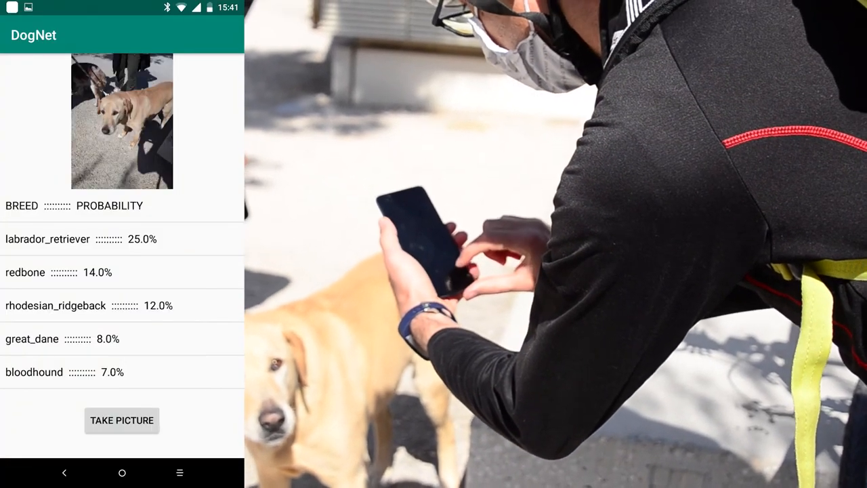
{"action": "left_click", "coordinate": [122, 420]}
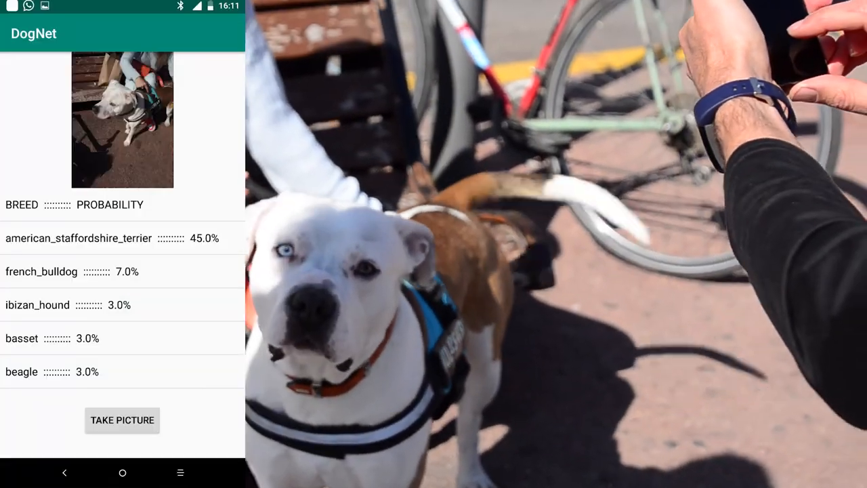
{"action": "left_click", "coordinate": [122, 420]}
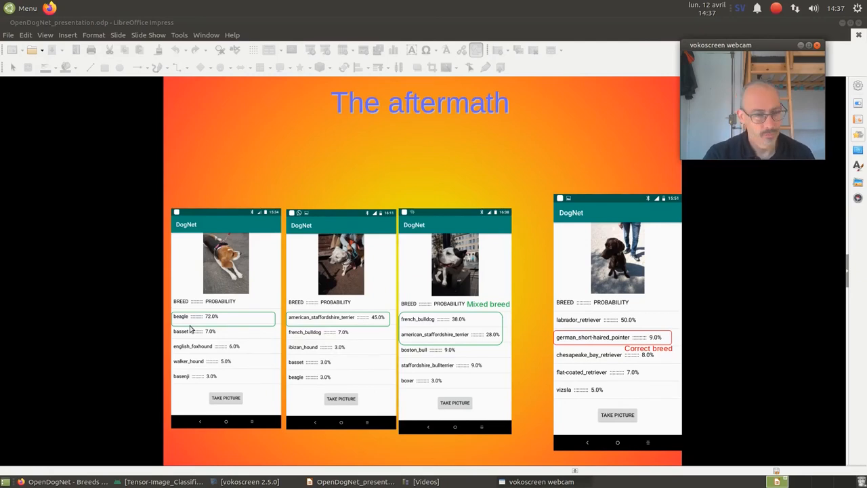
{"action": "mouse_move", "coordinate": [314, 322]}
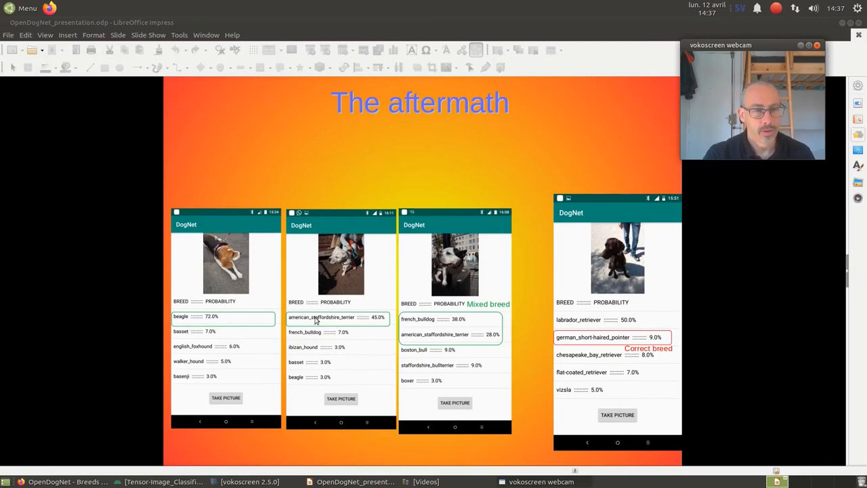
{"action": "mouse_move", "coordinate": [327, 323]}
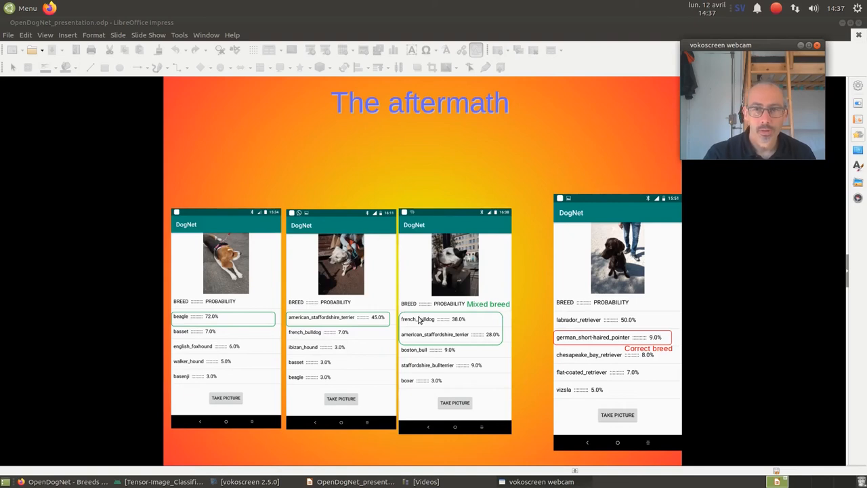
{"action": "mouse_move", "coordinate": [471, 340]}
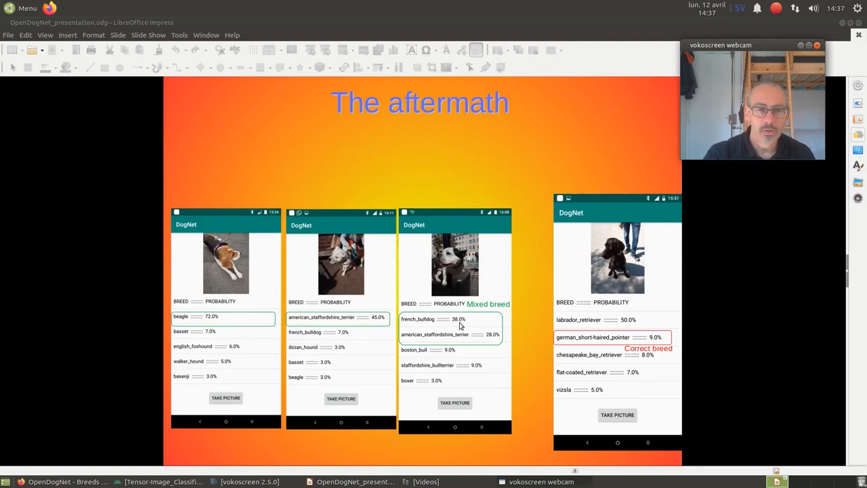
{"action": "mouse_move", "coordinate": [486, 340]}
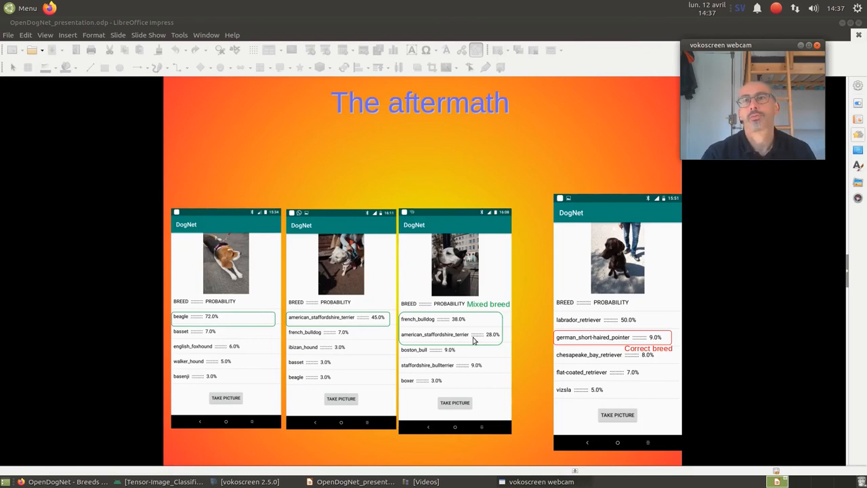
{"action": "mouse_move", "coordinate": [509, 322]}
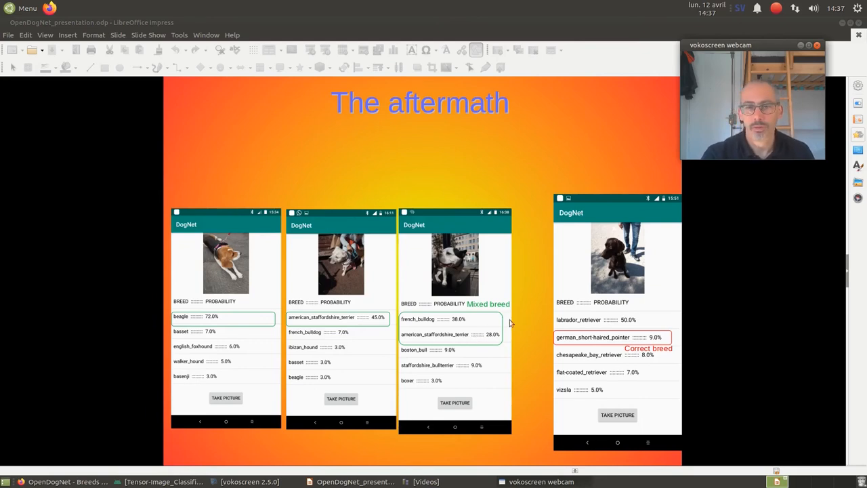
{"action": "mouse_move", "coordinate": [589, 341]}
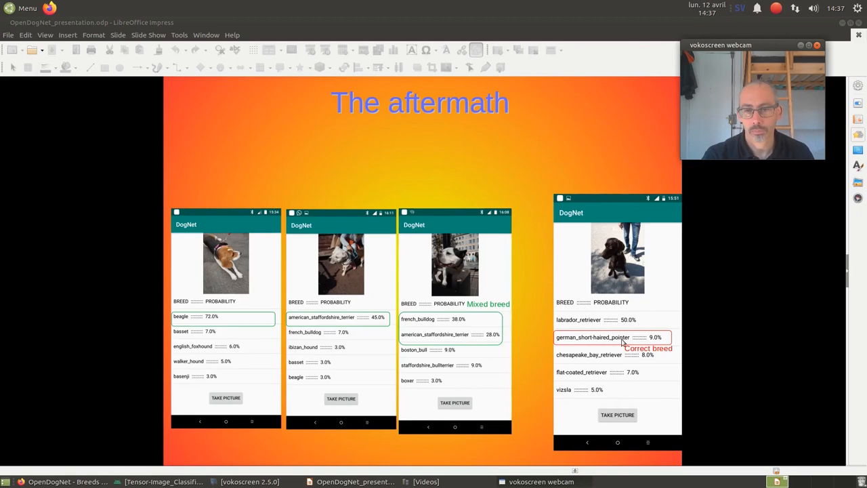
{"action": "mouse_move", "coordinate": [623, 345]}
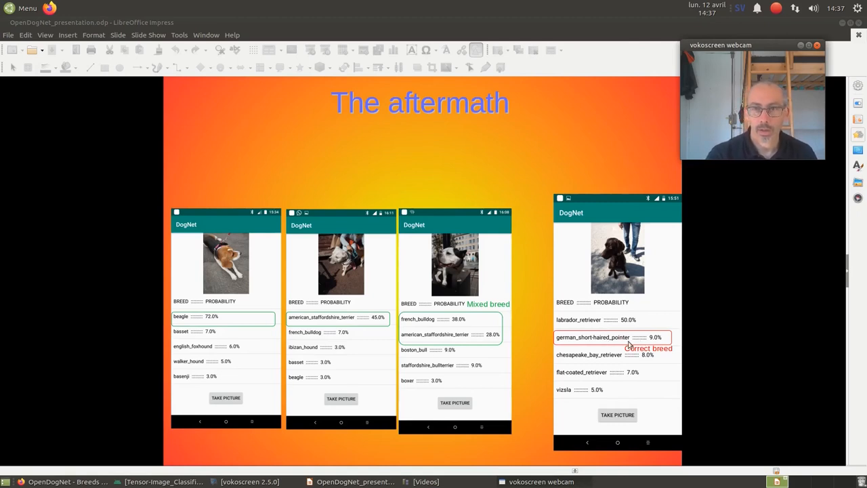
Step: Advance from 'The aftermath' comparison slide to the 'Shadows can confuse an AI' slide
{"action": "key", "text": "Right"}
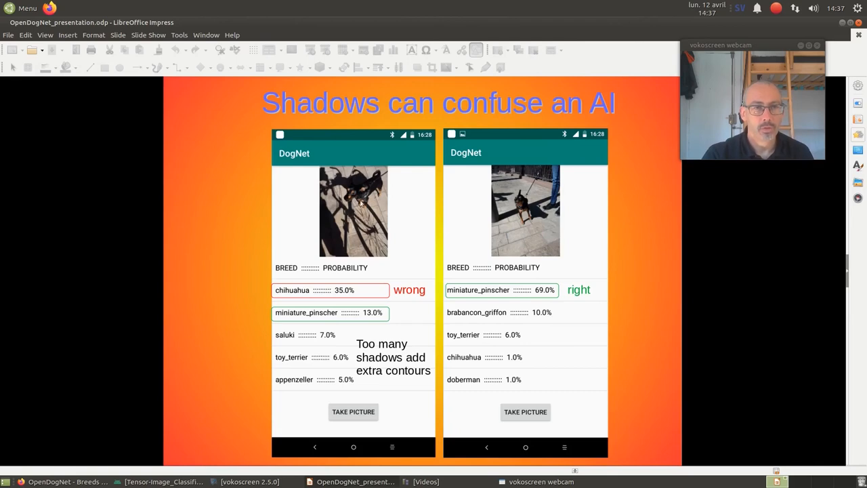
{"action": "mouse_move", "coordinate": [344, 222]}
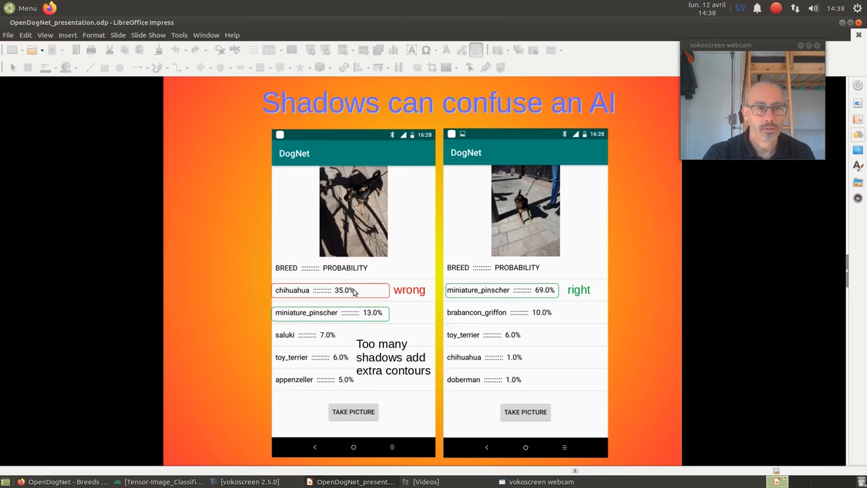
{"action": "mouse_move", "coordinate": [358, 293]}
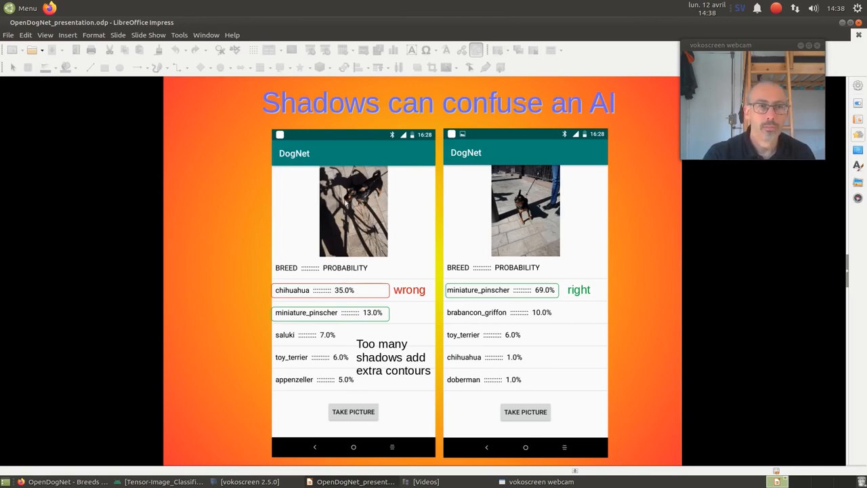
{"action": "mouse_move", "coordinate": [339, 238]}
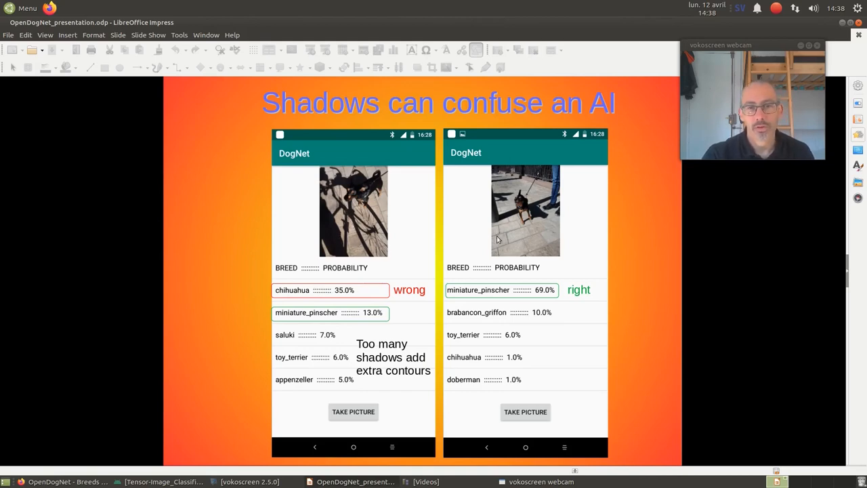
{"action": "mouse_move", "coordinate": [513, 299]}
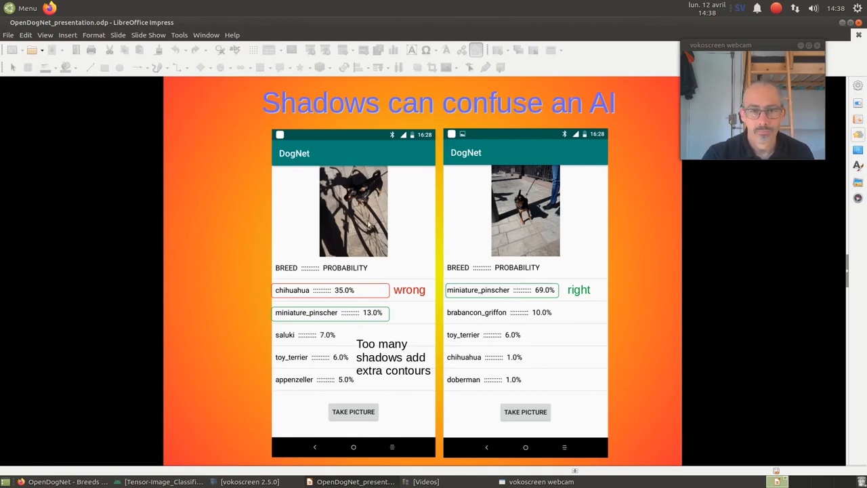
{"action": "mouse_move", "coordinate": [518, 219]}
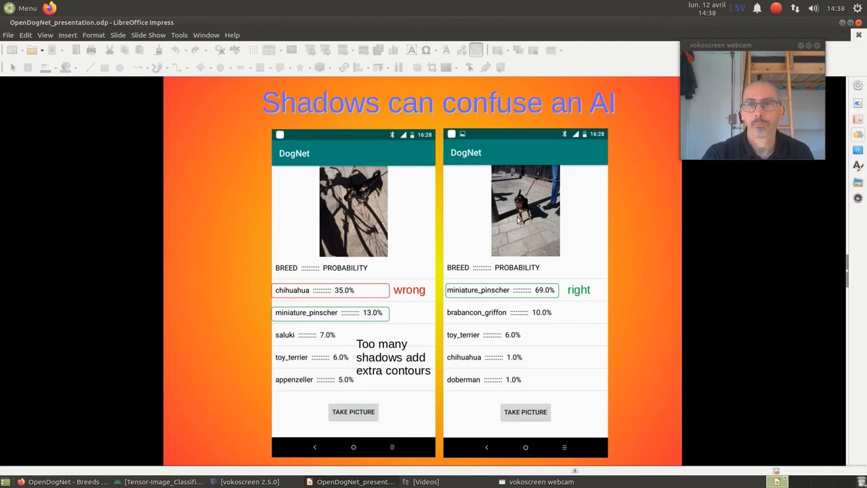
Step: Advance from the shadows slide to the Conclusions slide on 85% accuracy and the lightweight app
{"action": "key", "text": "Right"}
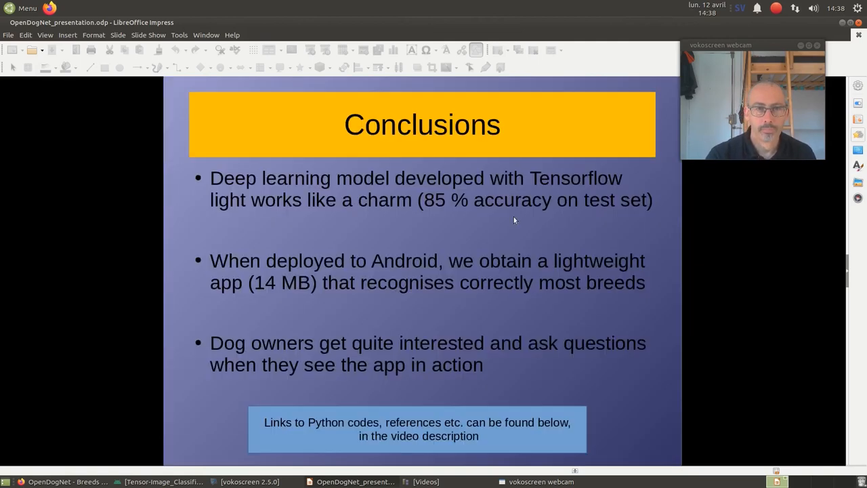